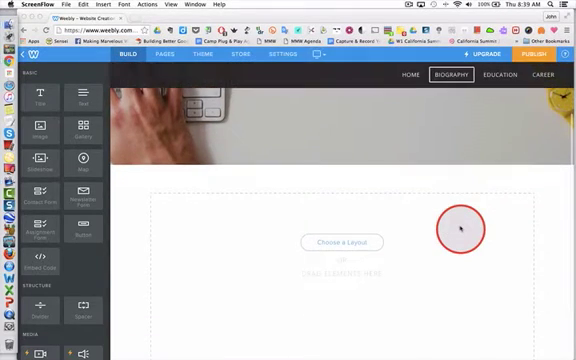
Step: Scroll down the Biography page to reach the content area for the image element
scroll(down, 3)
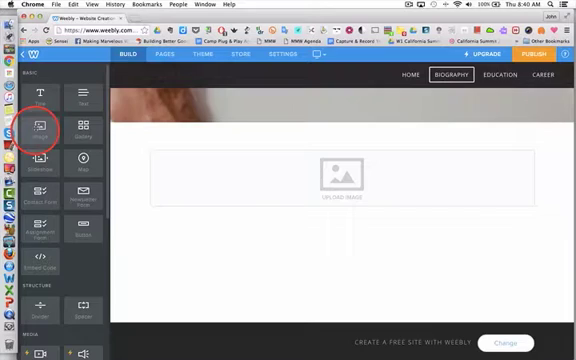
Step: Drag another Image element beside the first so the images sit in a row
drag(46, 128, 224, 172)
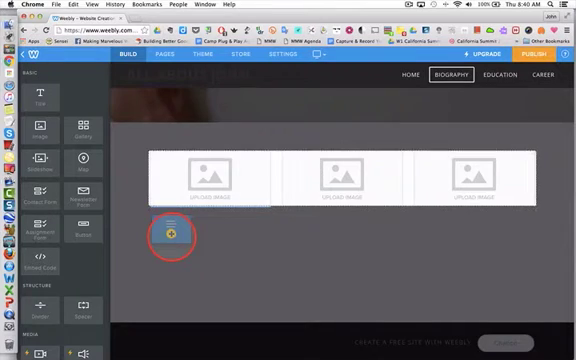
Step: Add a Text element beneath the images and start choosing a photo for the first image
click(172, 236)
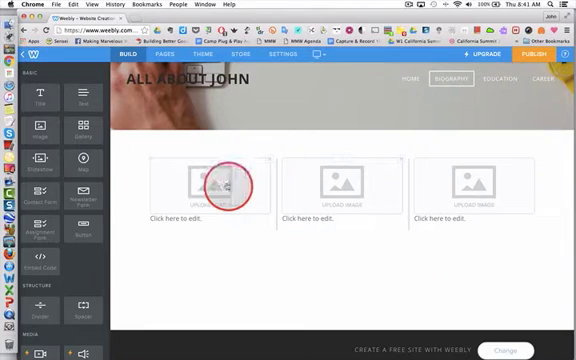
click(216, 184)
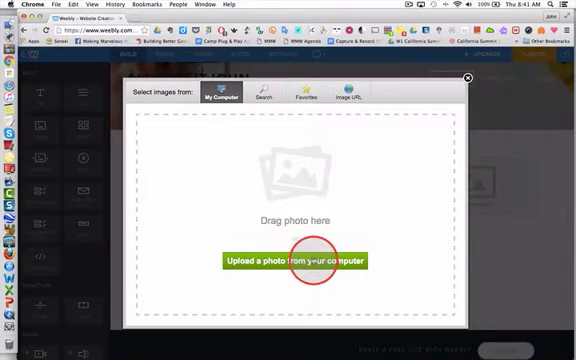
Step: Upload the black-and-white photo into the first image, then move on to the second image
click(294, 260)
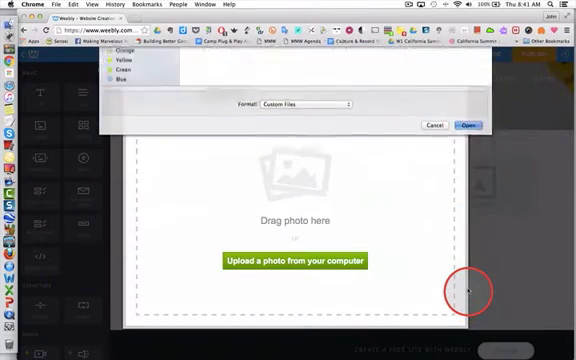
click(470, 124)
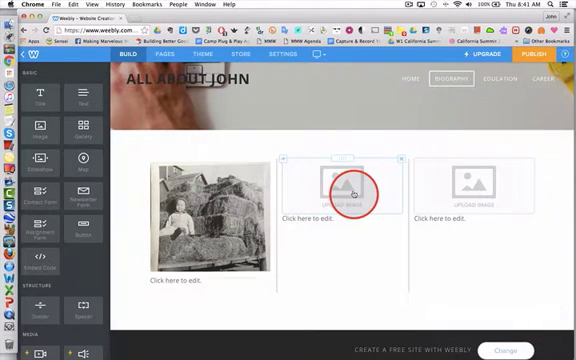
click(344, 190)
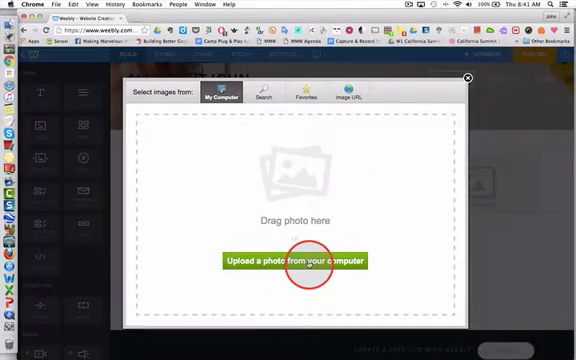
Step: Upload the football player portrait from the computer into the second image
click(296, 260)
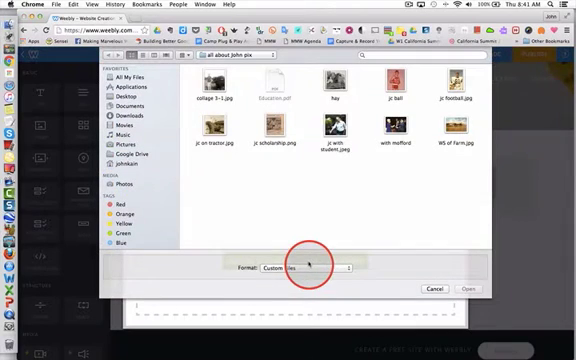
click(460, 136)
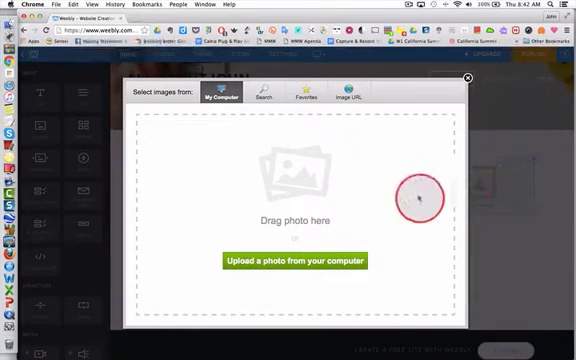
click(294, 260)
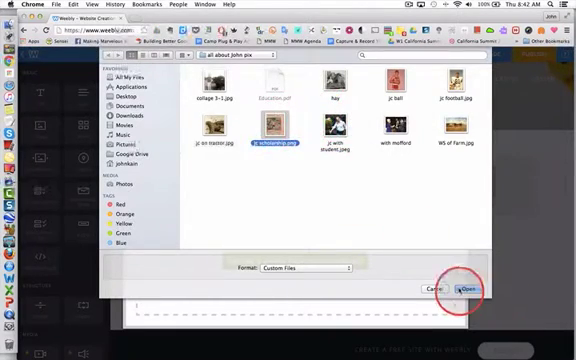
click(472, 288)
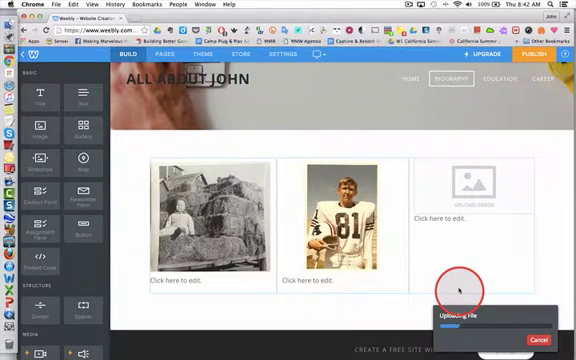